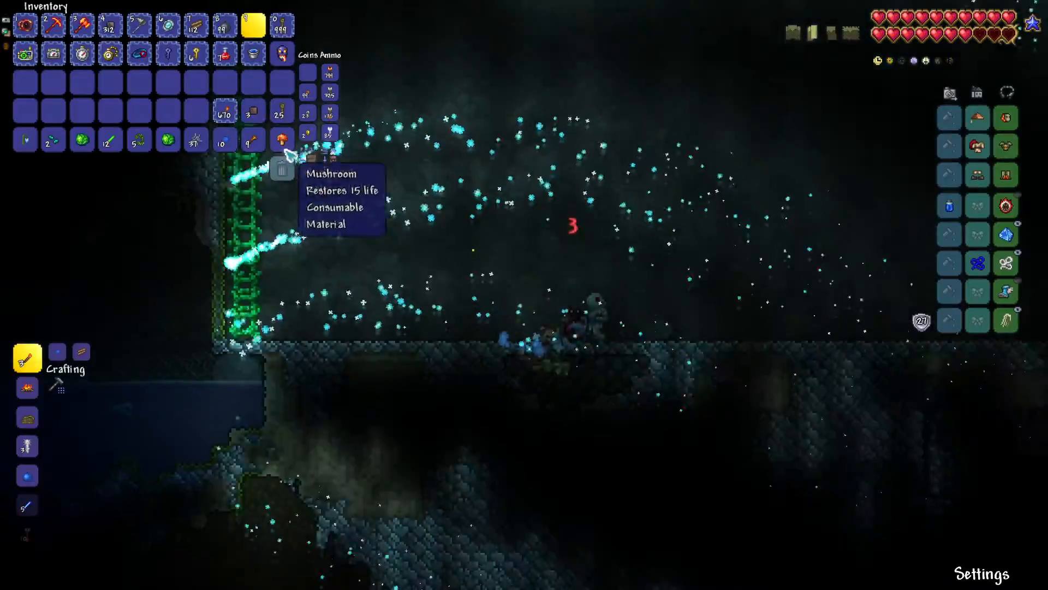
mouse_move(253, 24)
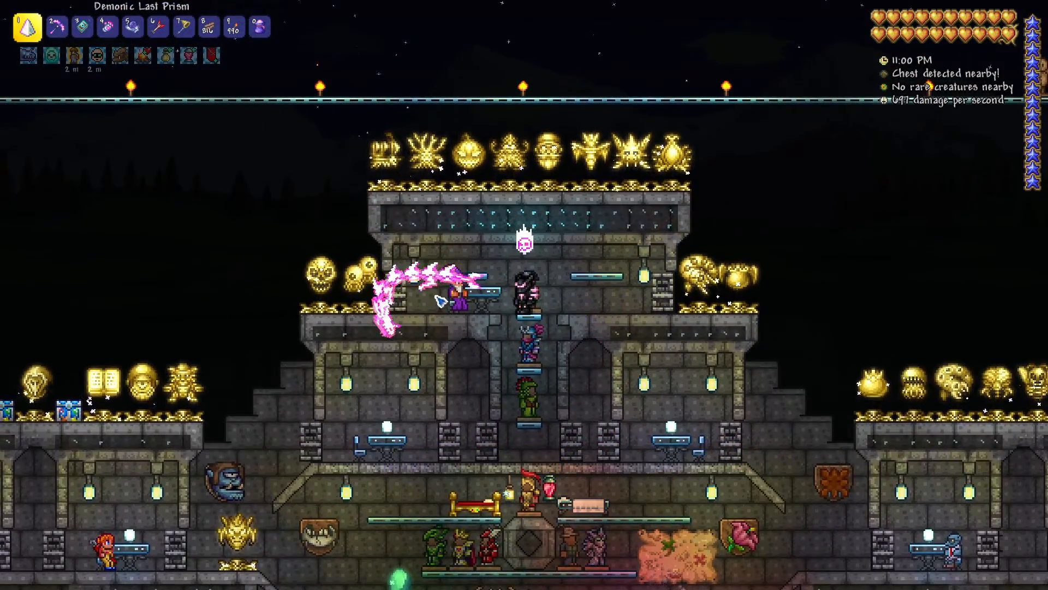
Bring up the full inventory alongside the Wizard's shop at the trophy-lined base.
key(Escape)
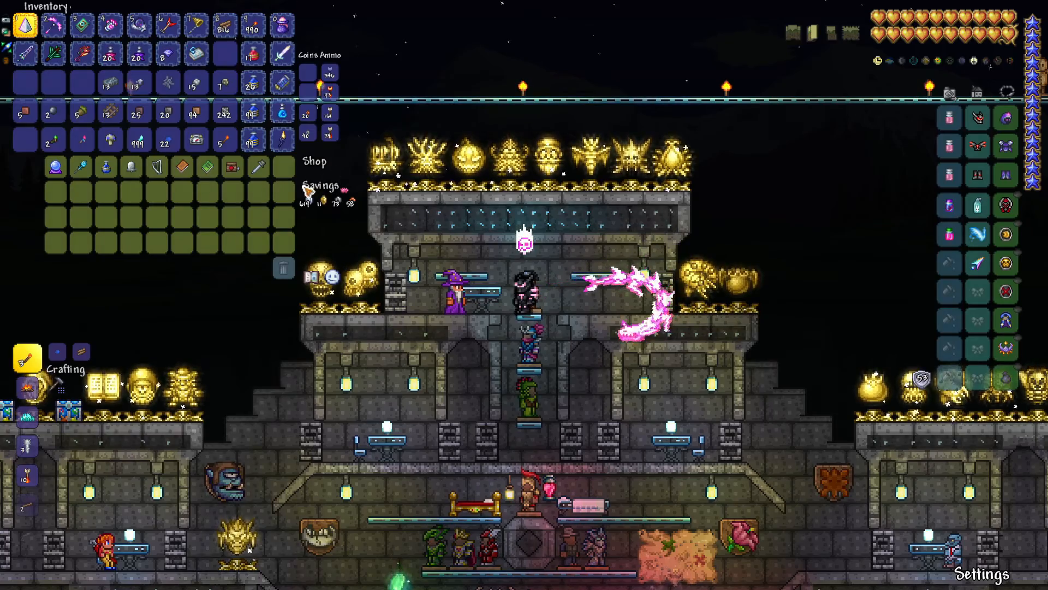
mouse_move(81, 167)
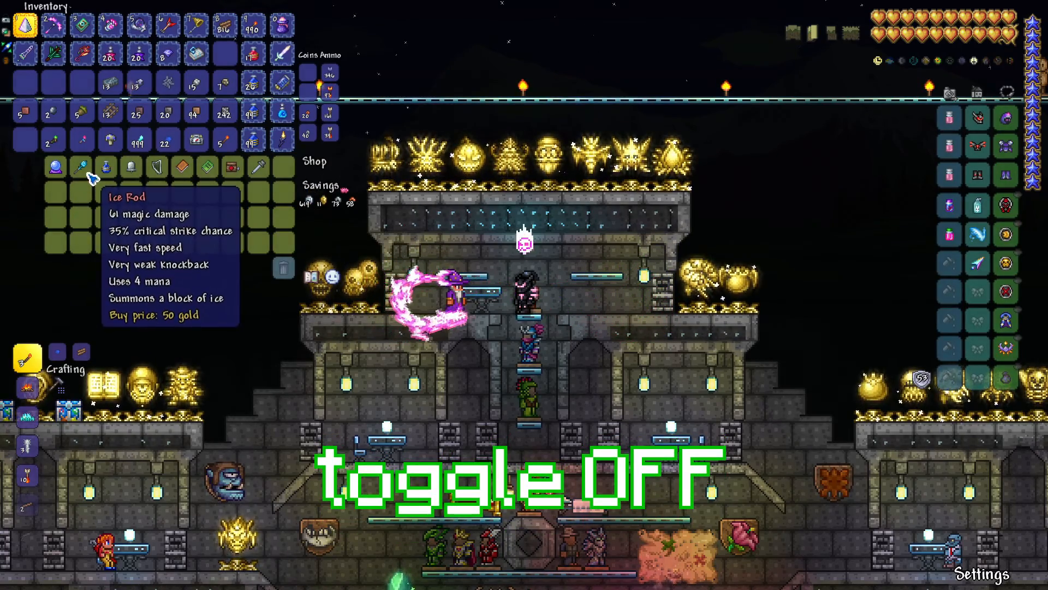